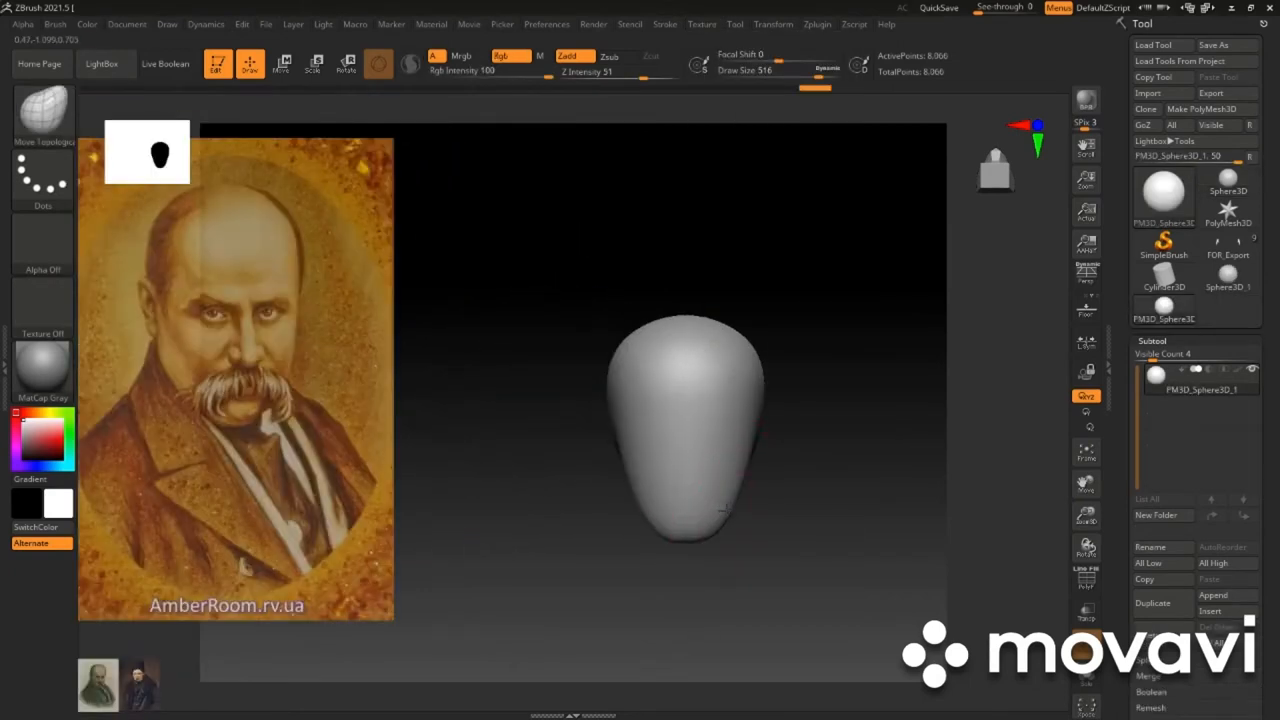
- Bring the high-poly bust into Maya and draw the first mirrored Quad Draw strips on the jacket
left_click(1162, 190)
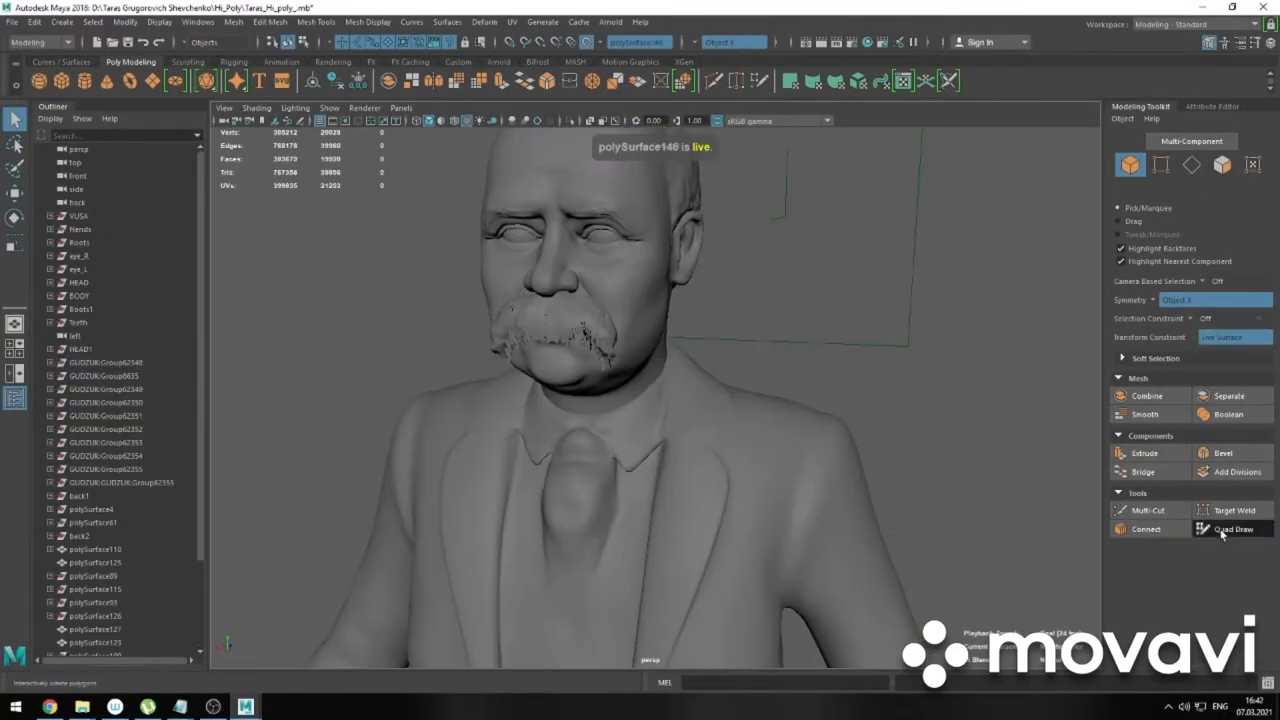
left_click(1230, 528)
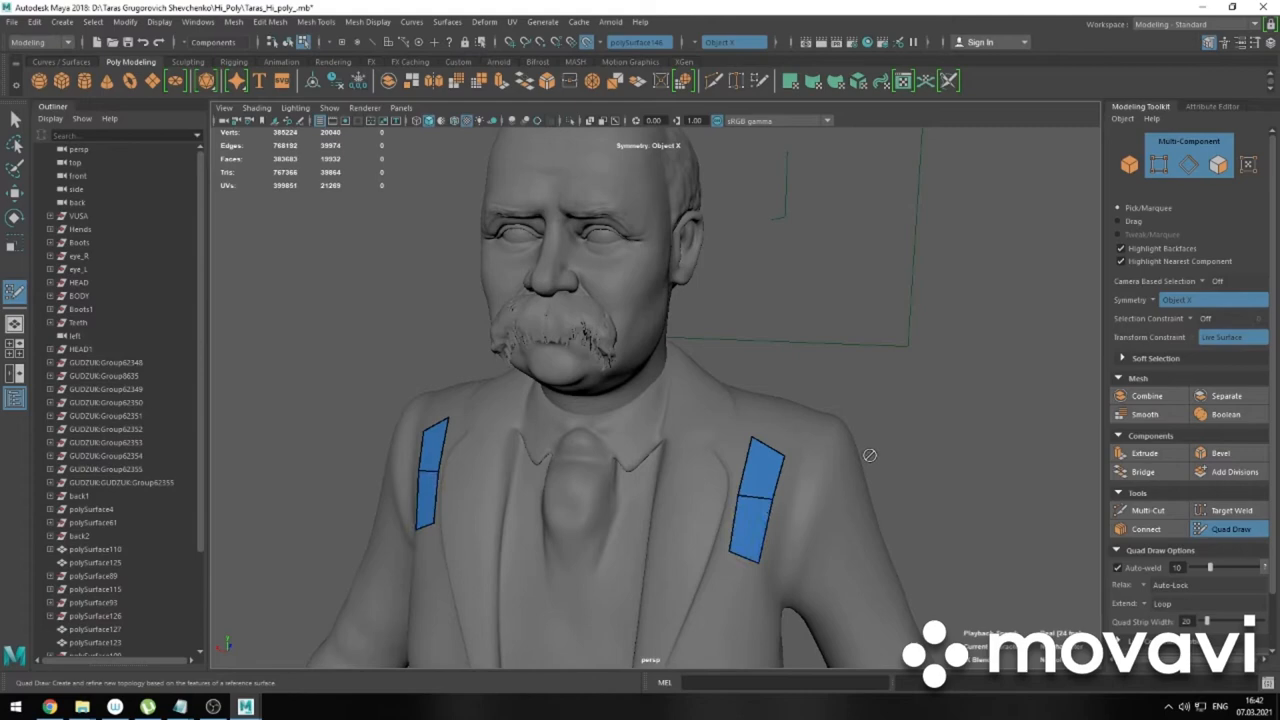